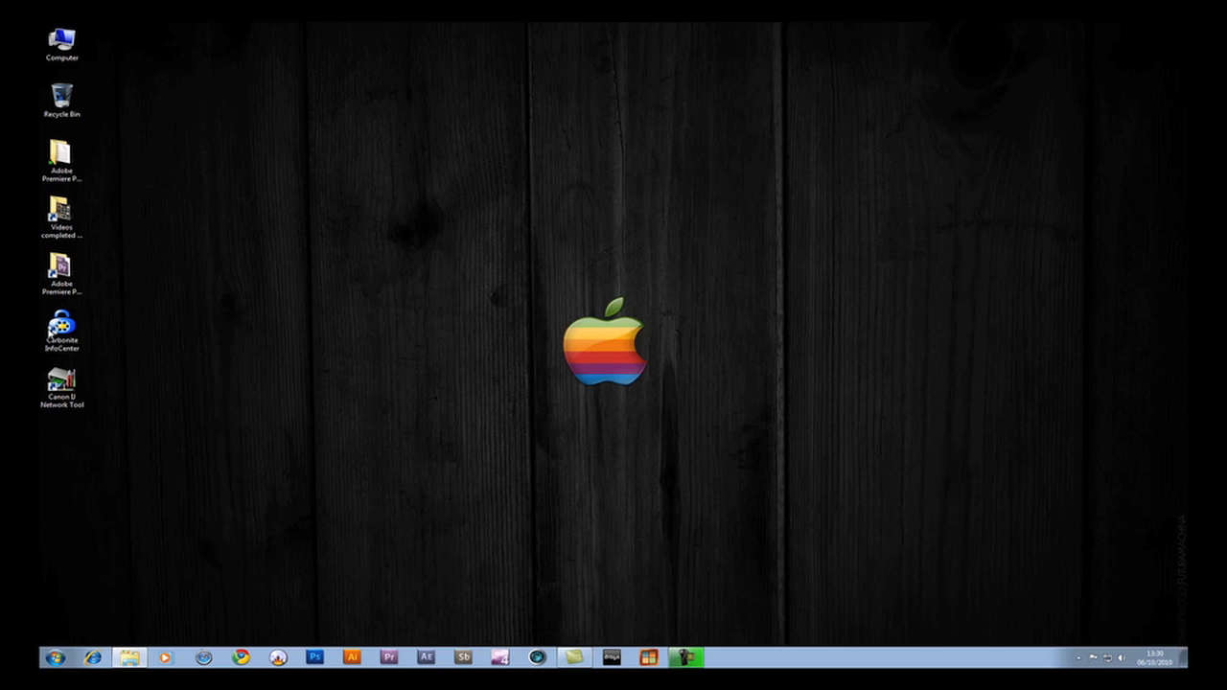
- Launch Carbonite InfoCenter, showing the backup at 38% with 278 files pending
click(61, 330)
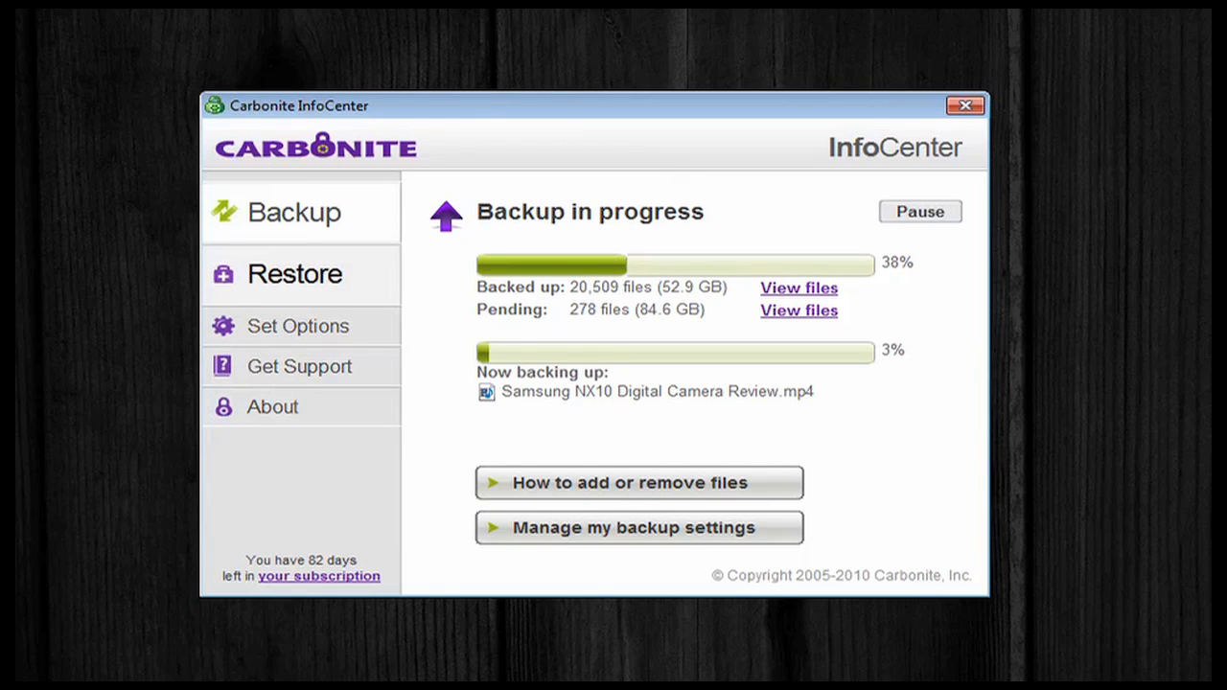
- Review the Restore choices, then show the options page with colored status dots enabled
click(294, 274)
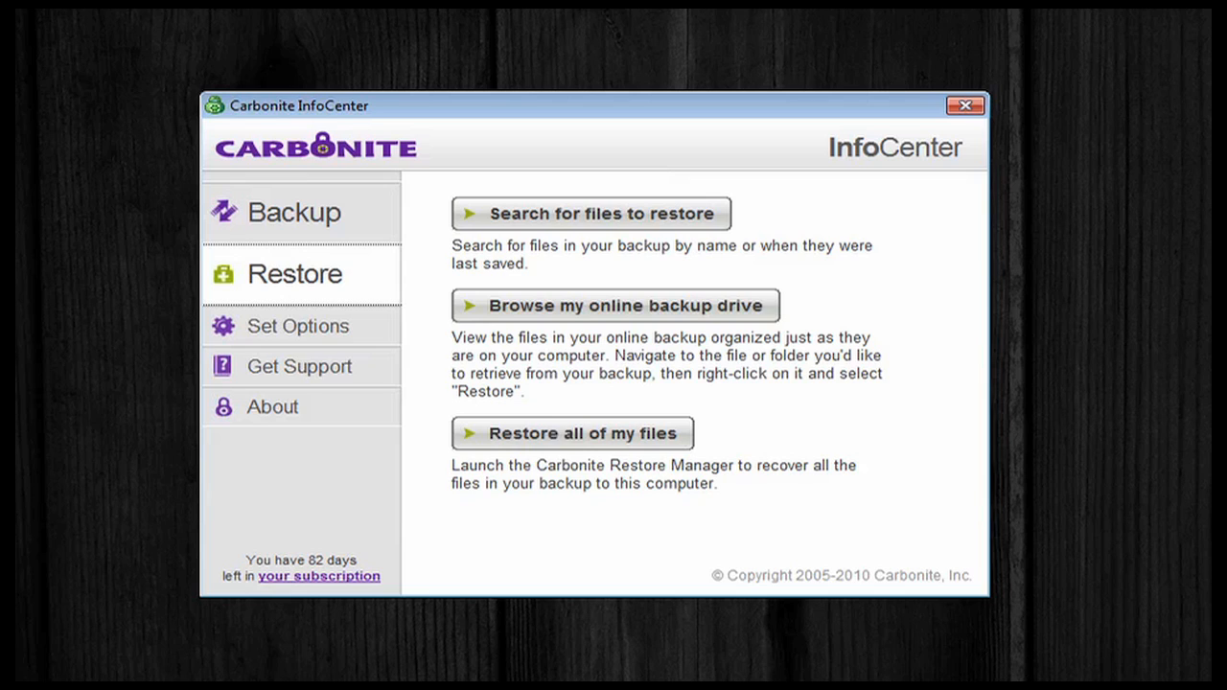
click(297, 326)
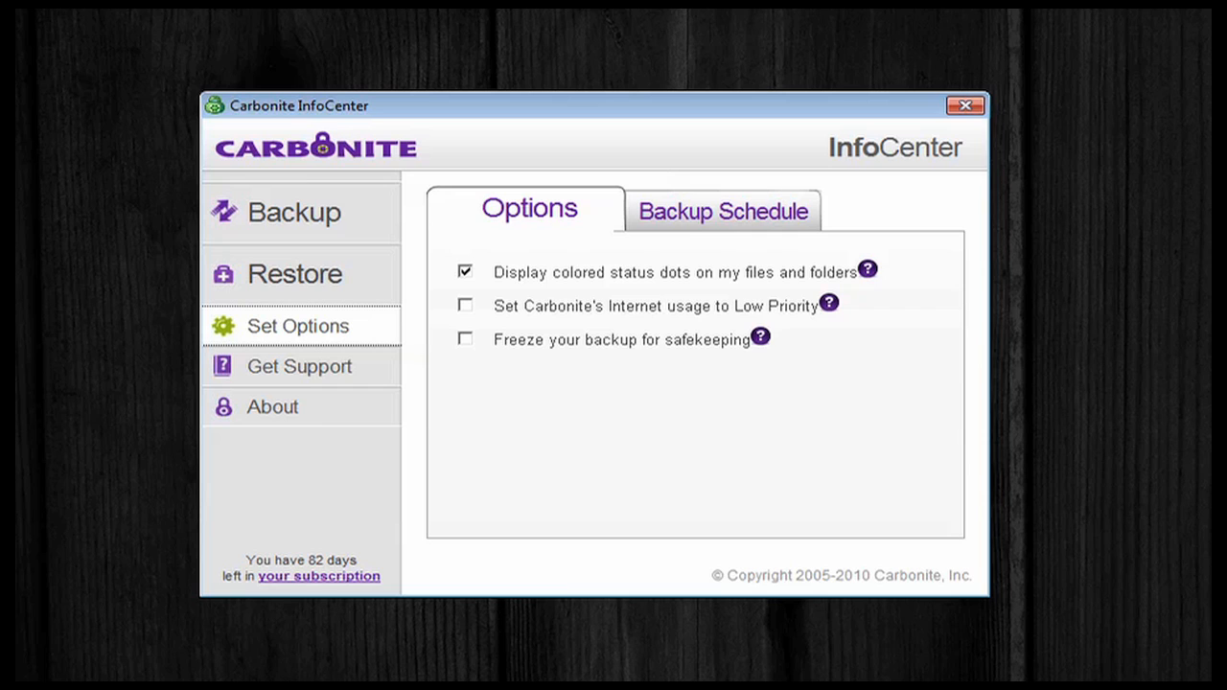
- Show the automatic backup schedule, then switch to the Videos completed to upload folder
click(722, 211)
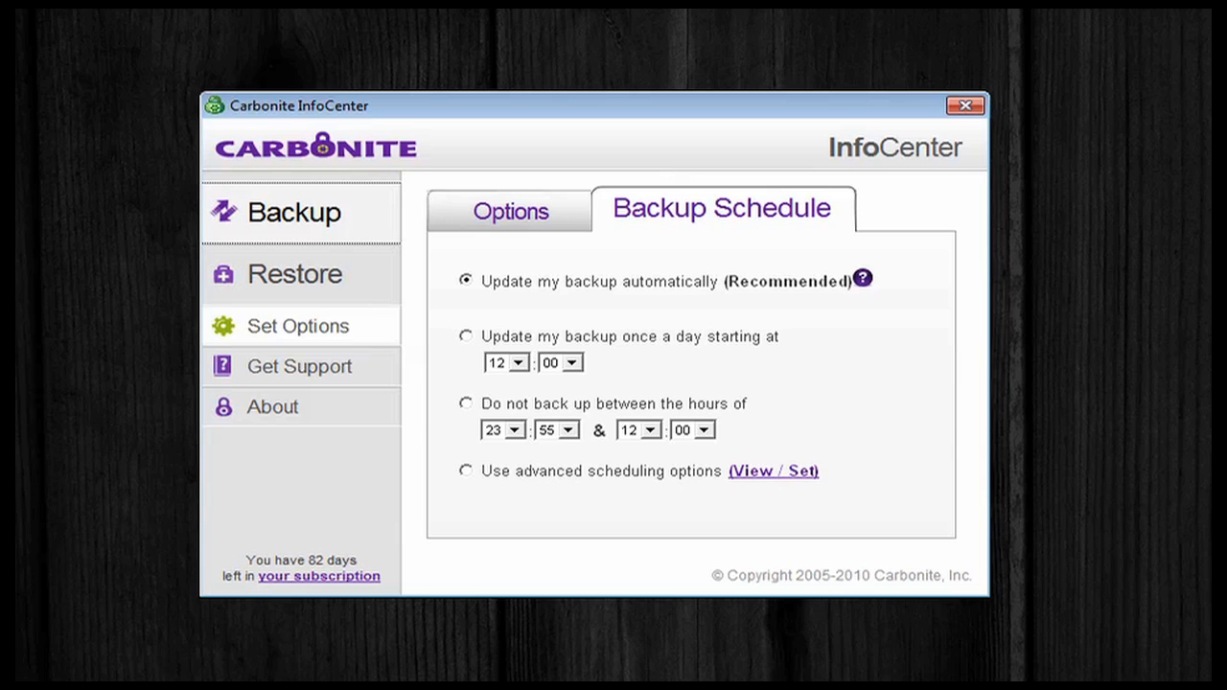
mouse_move(299, 367)
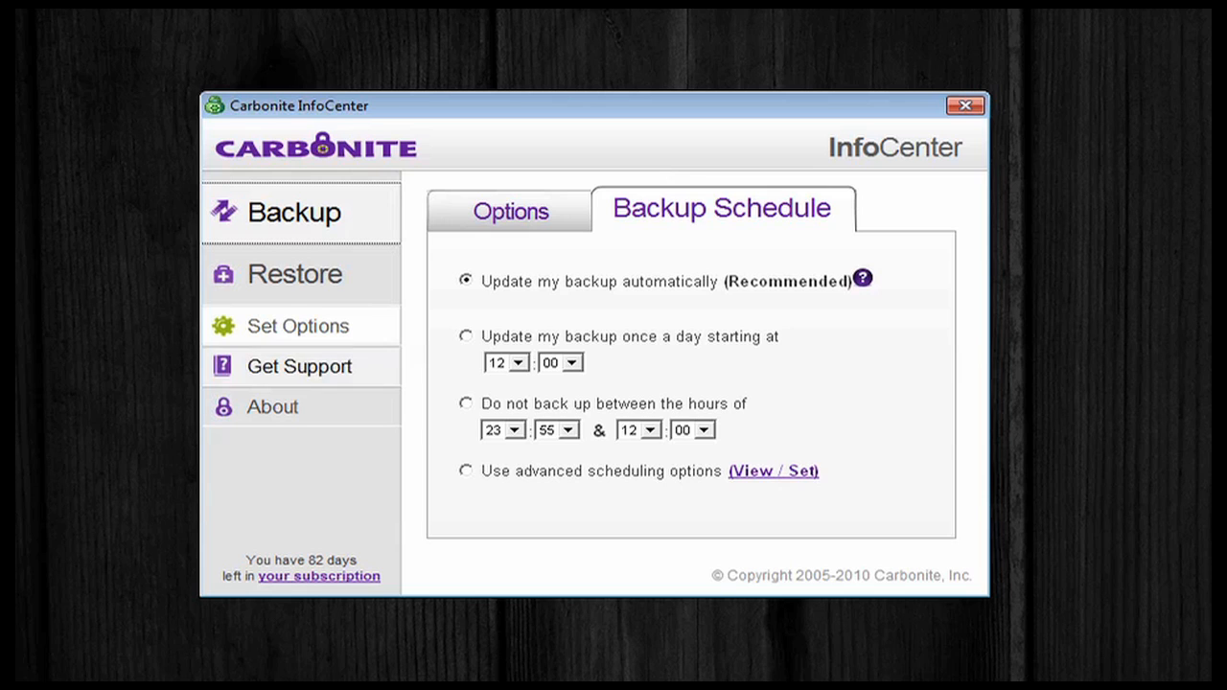
click(299, 366)
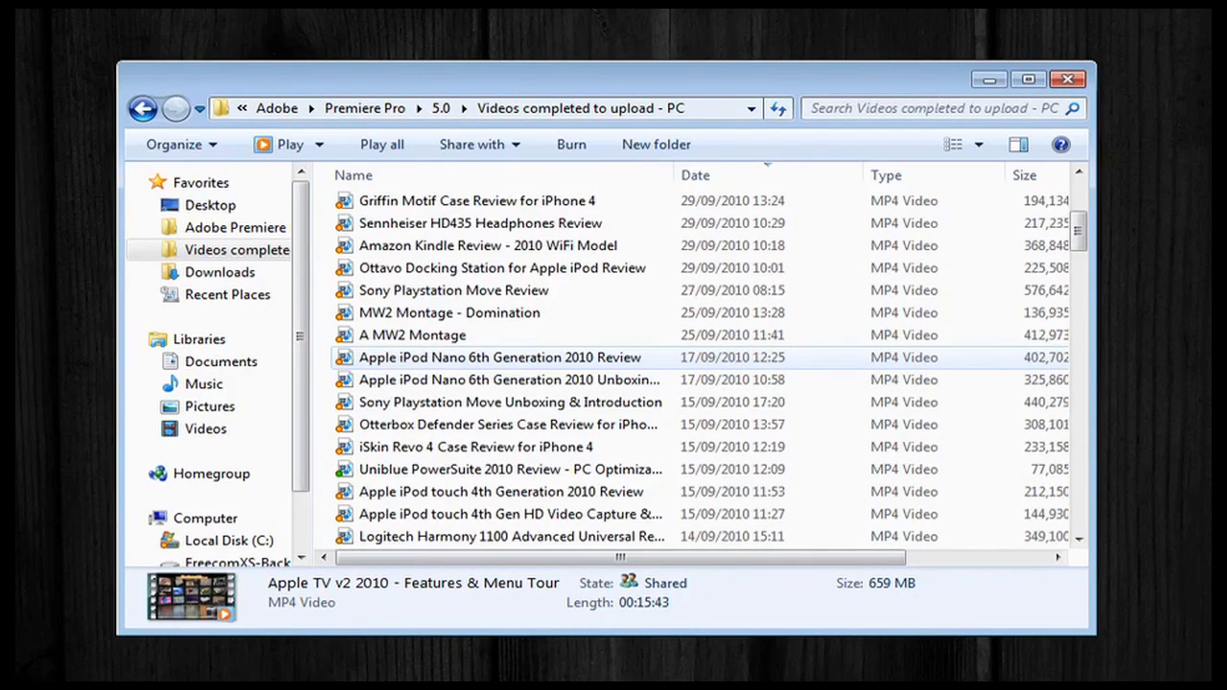
- Check the videos' status dots, then open the 'How to see or change what is backed up' article
scroll(down, 3)
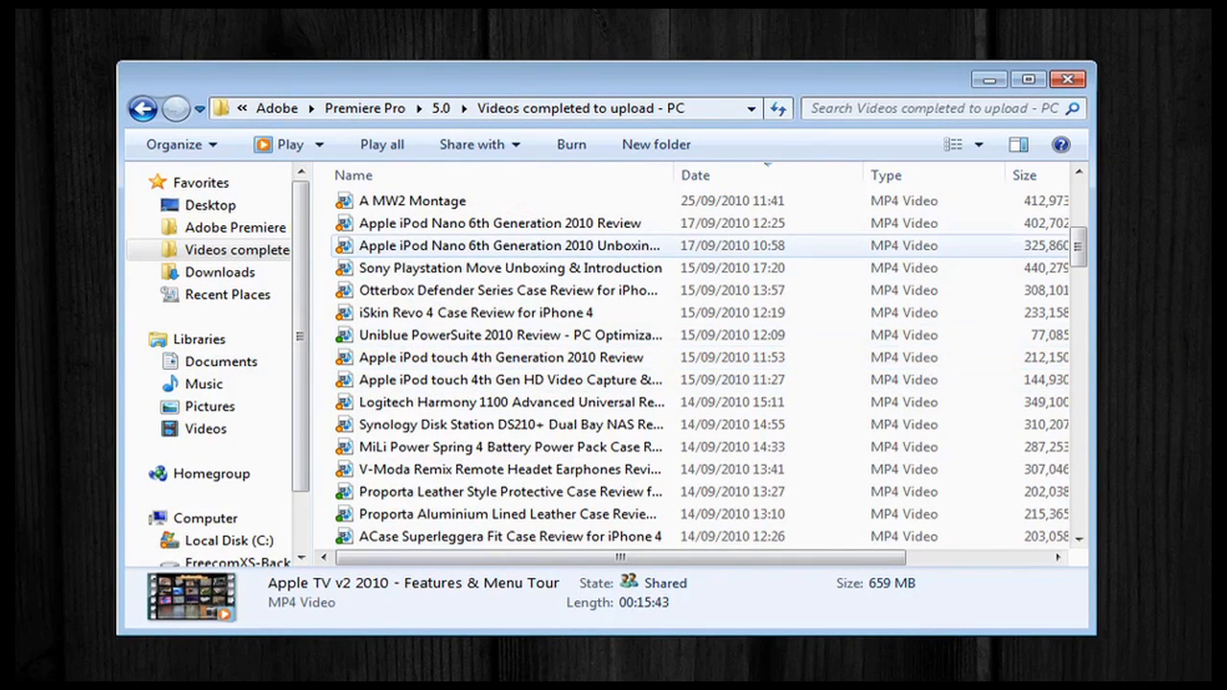
click(510, 267)
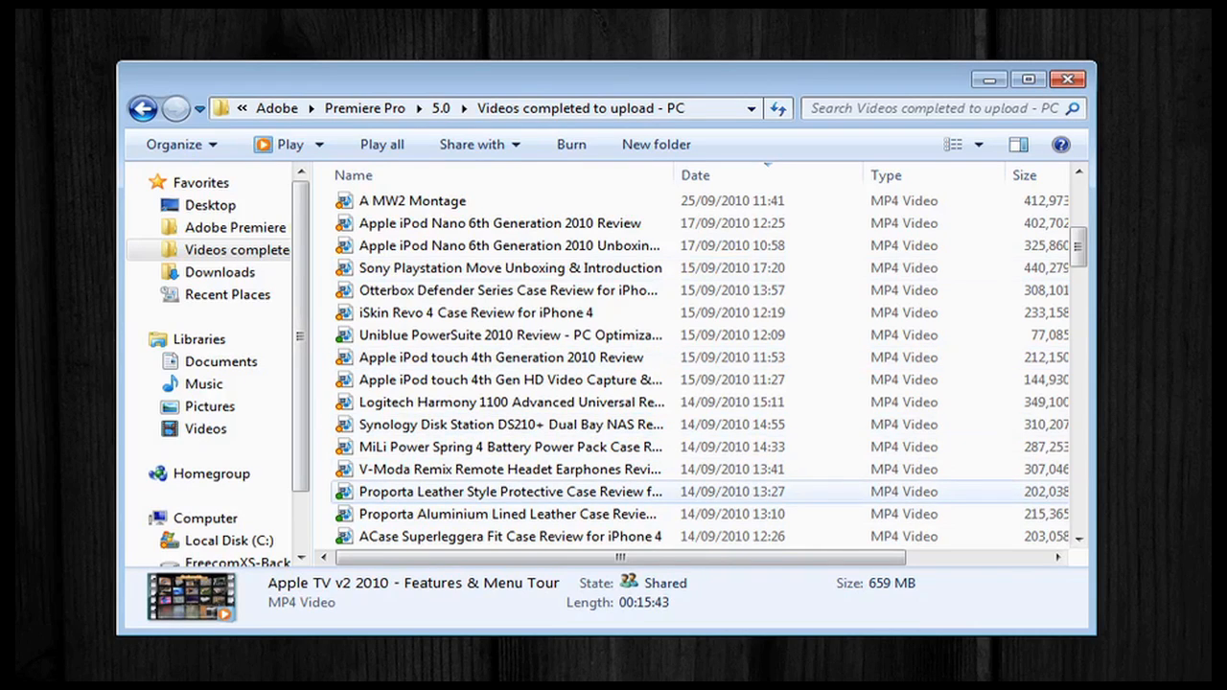
scroll(down, 3)
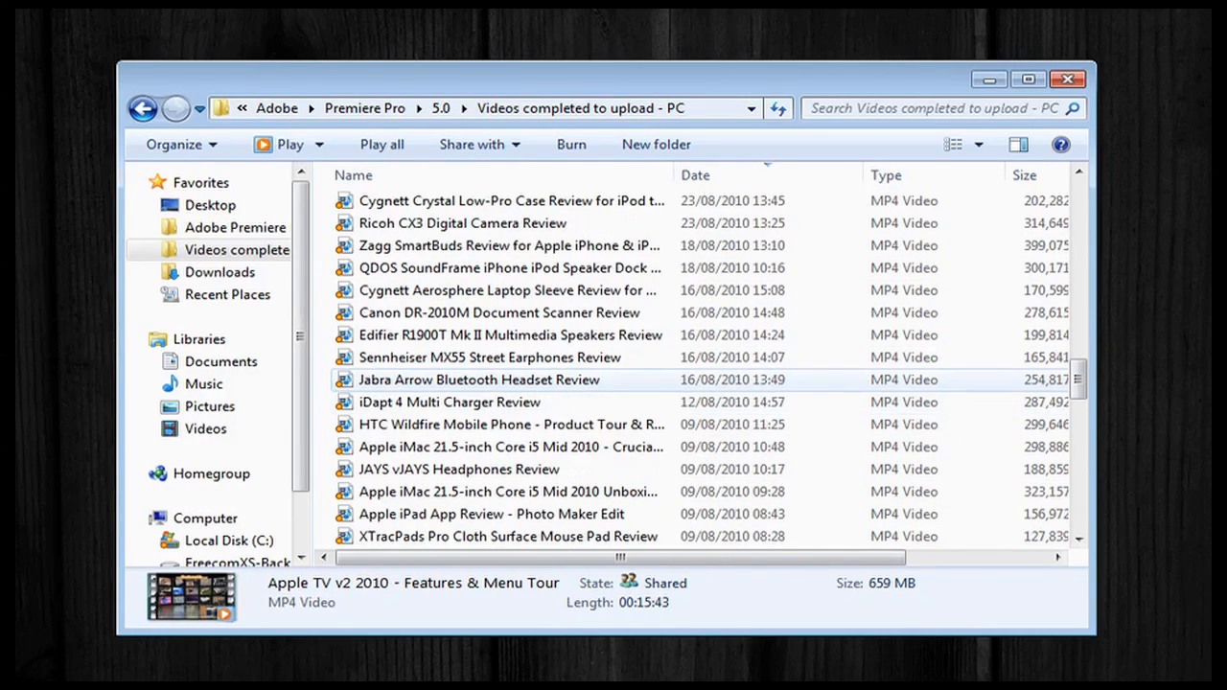
click(235, 227)
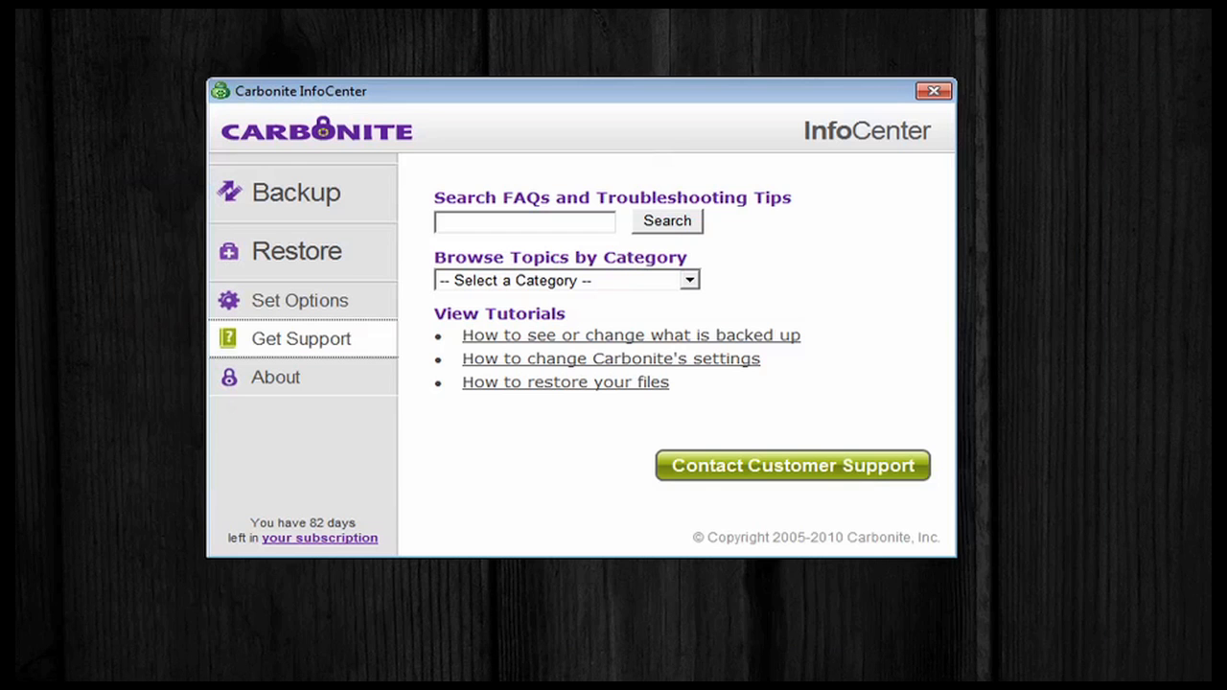
click(630, 335)
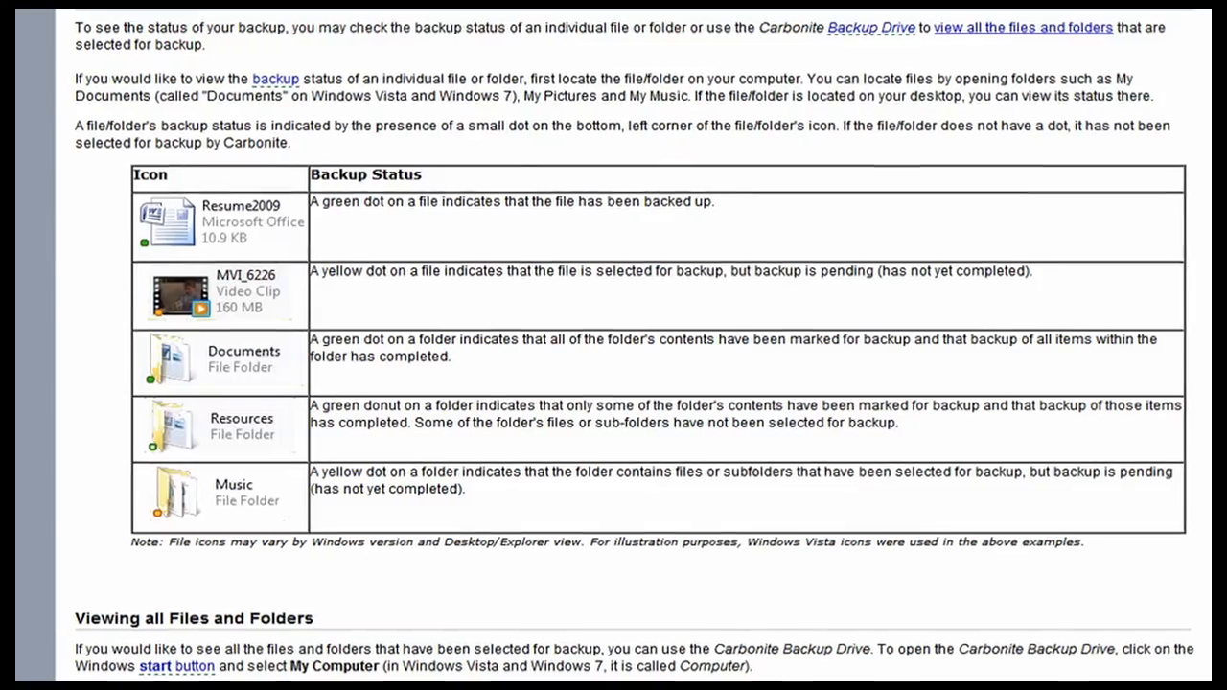
- Scroll through the help article's table of file and folder backup status dots
scroll(up, 3)
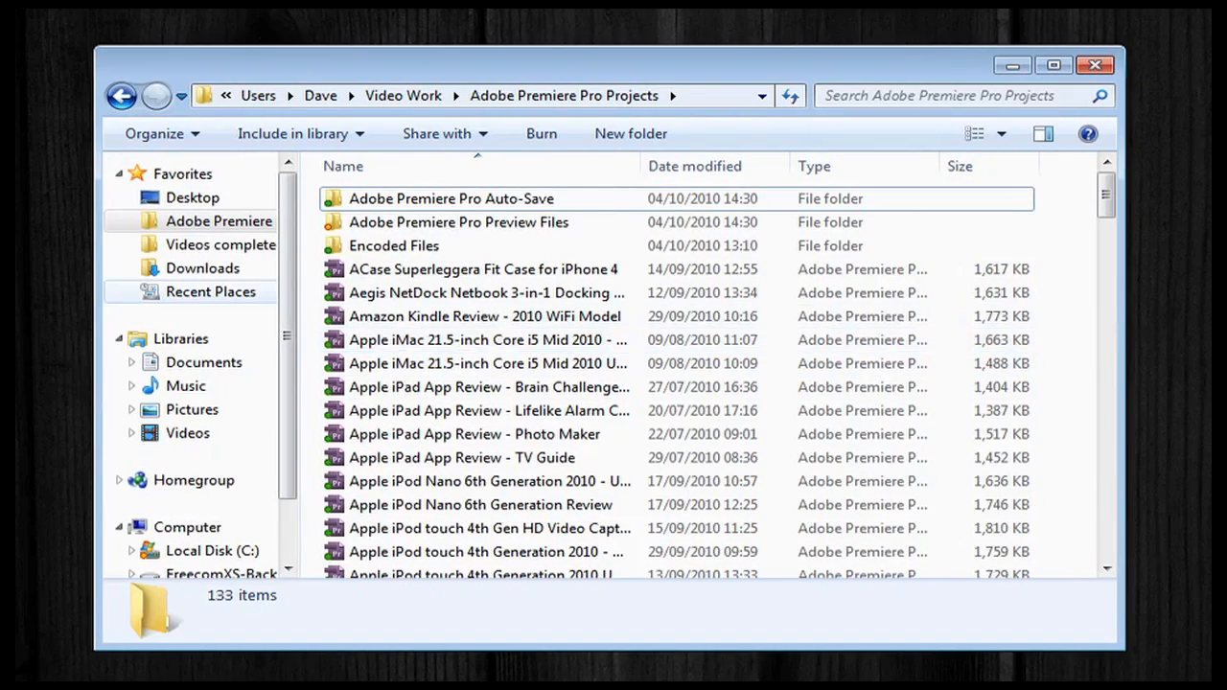
- Mark the 'Apple TV v2 2010 - Features & Menu Tour' video with Carbonite's 'Back this up'
click(220, 244)
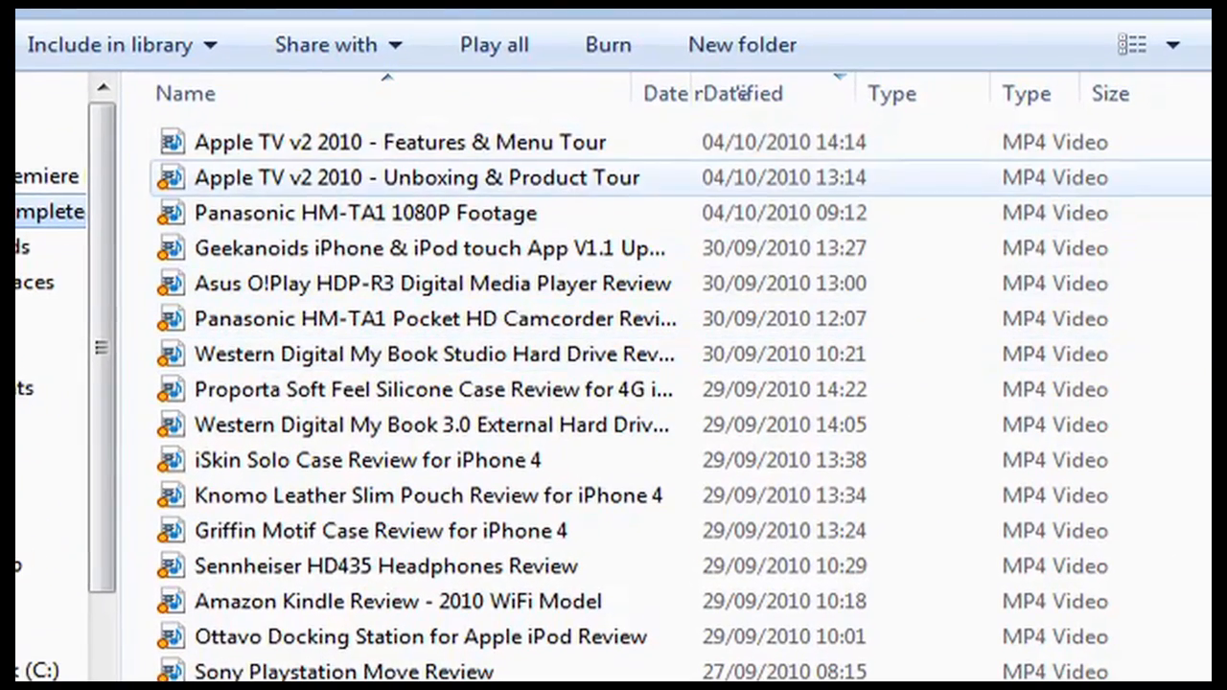
click(400, 142)
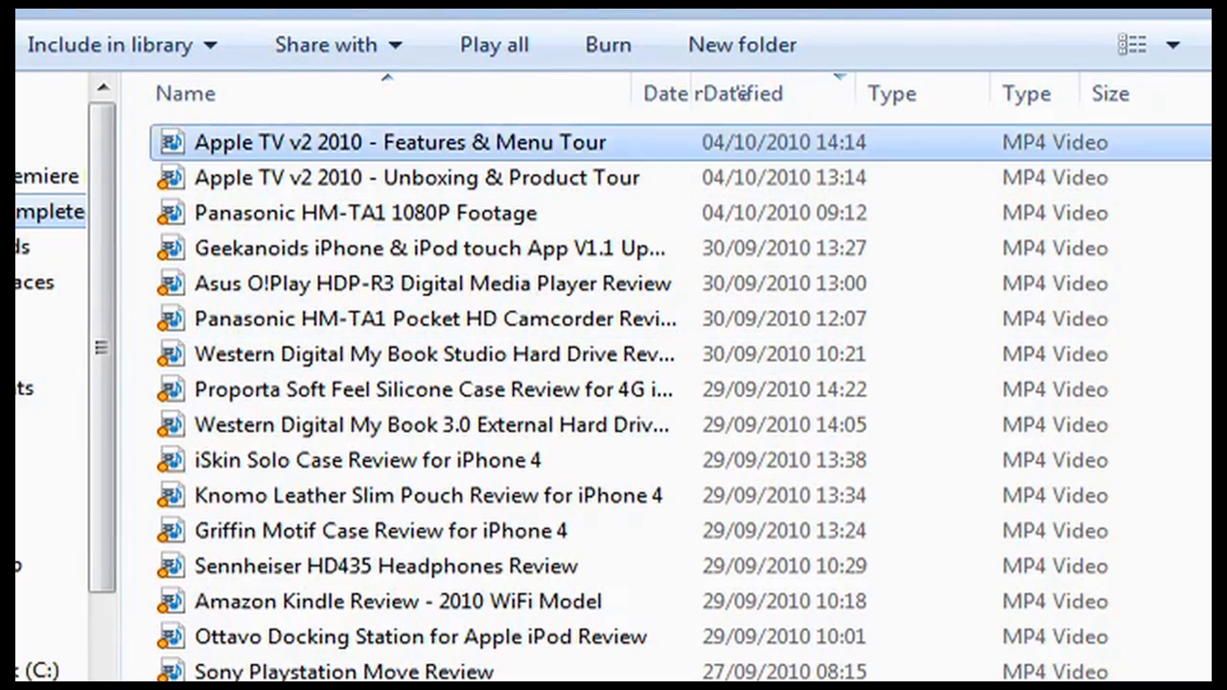
right_click(401, 141)
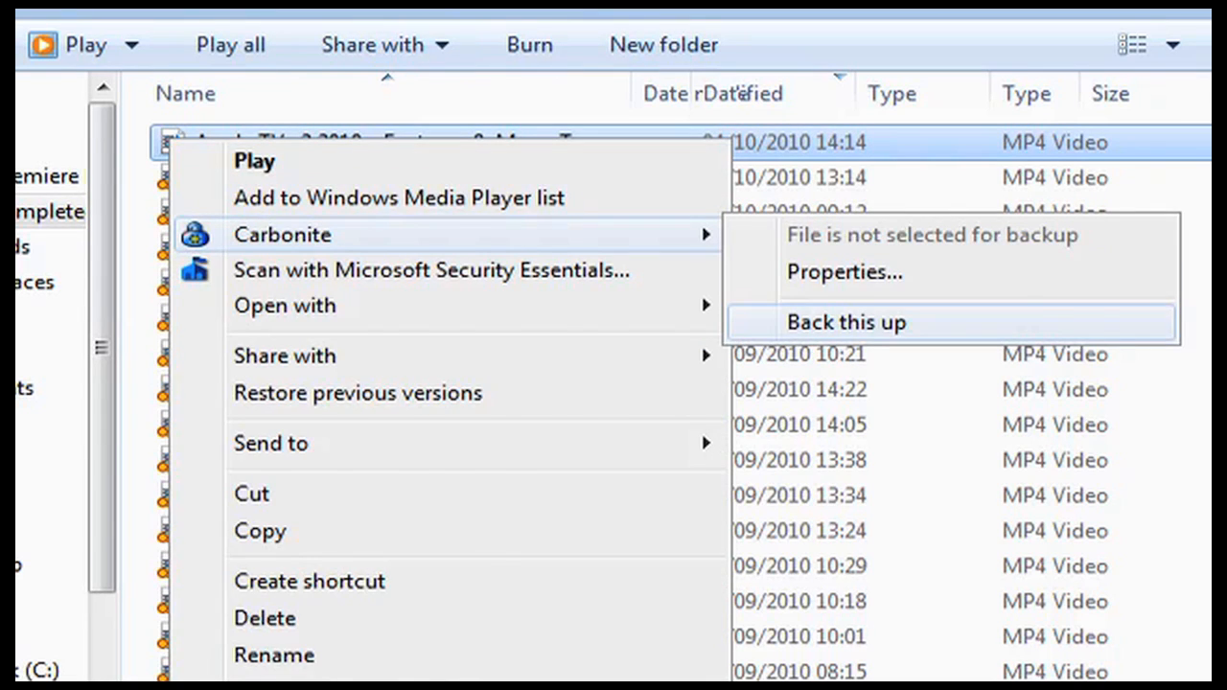
click(845, 322)
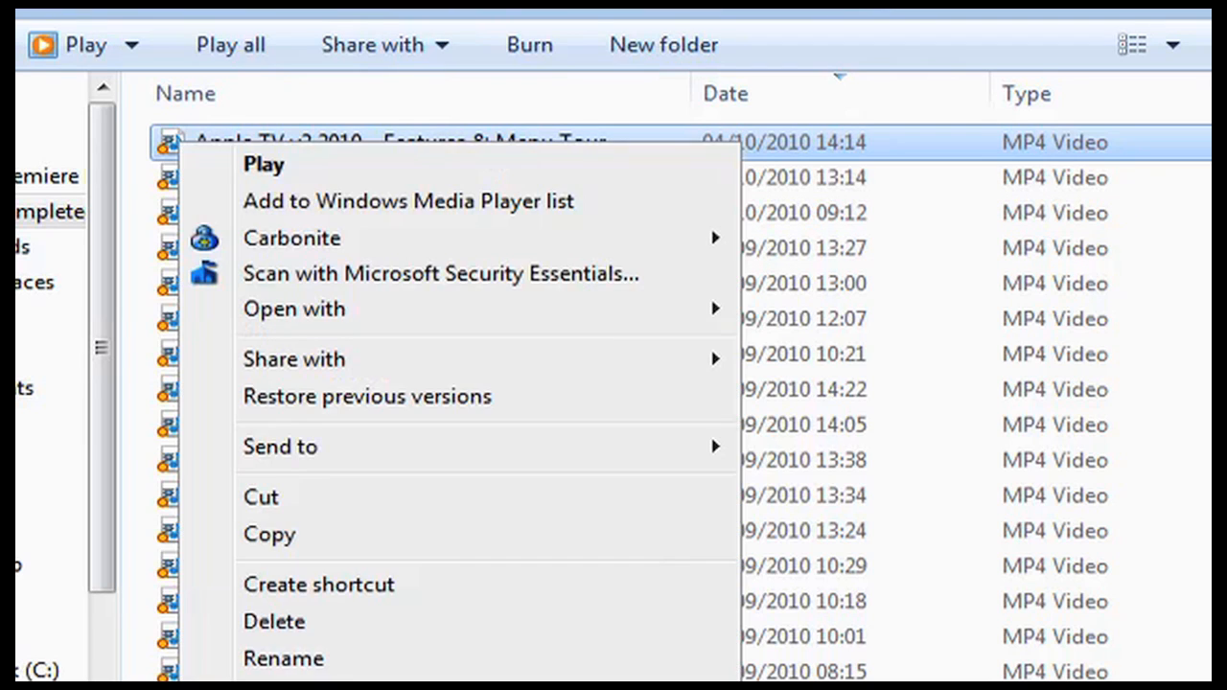
mouse_move(292, 238)
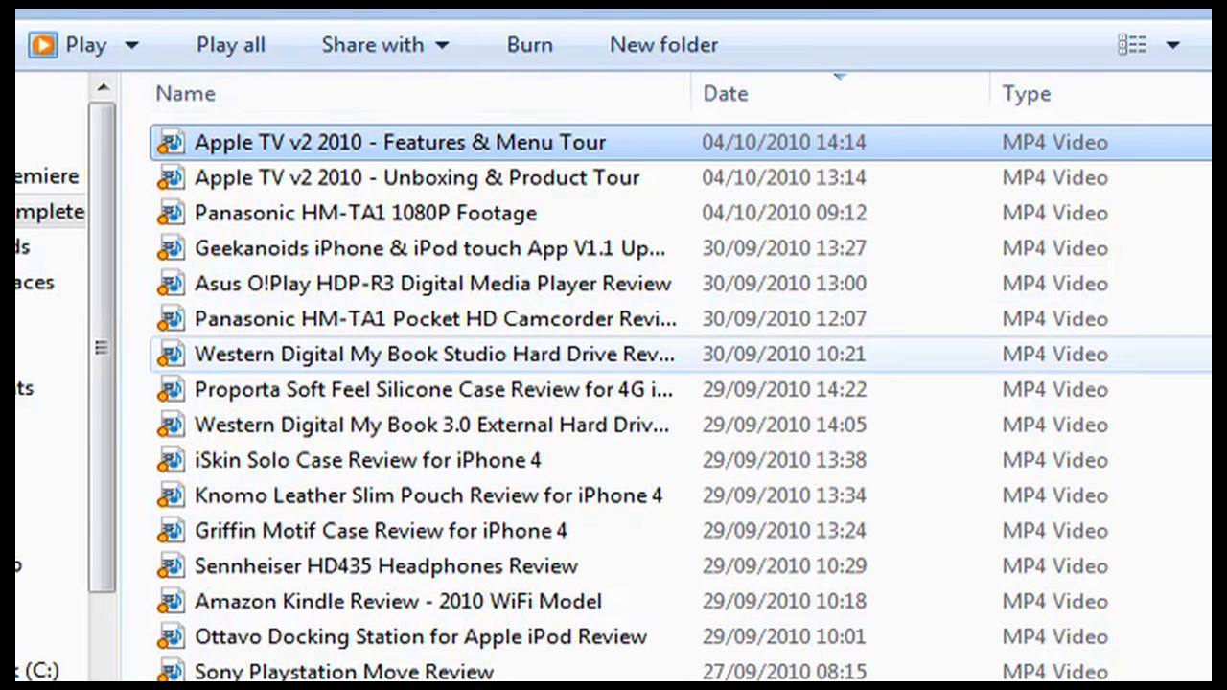
- Bring up the Apple TV video's Carbonite menu again to check its updated backup status
right_click(432, 354)
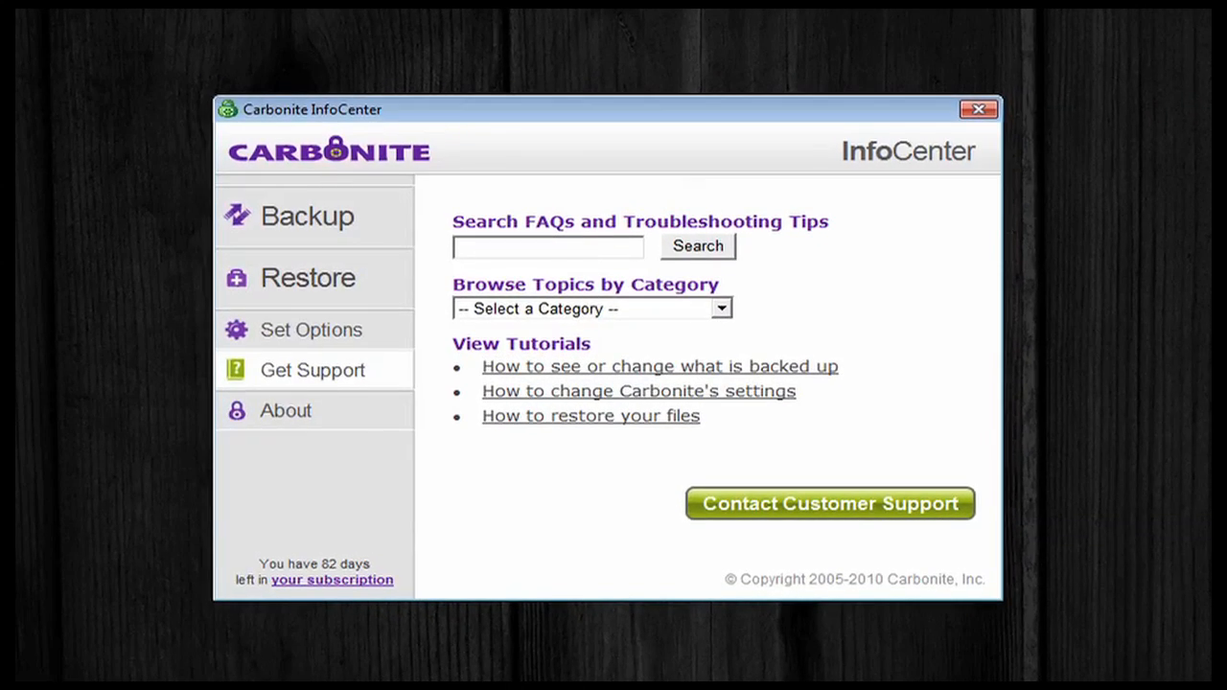
mouse_move(284, 411)
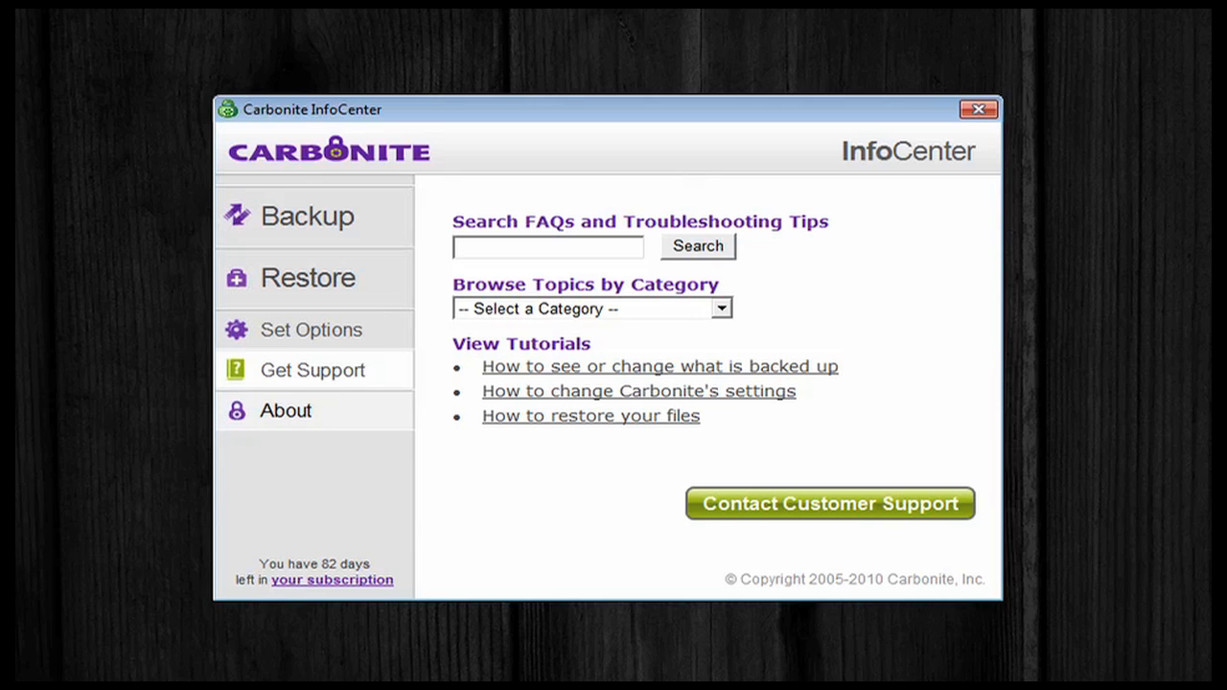
- Show the About page with plan details, expiration date, software version and account information
click(285, 411)
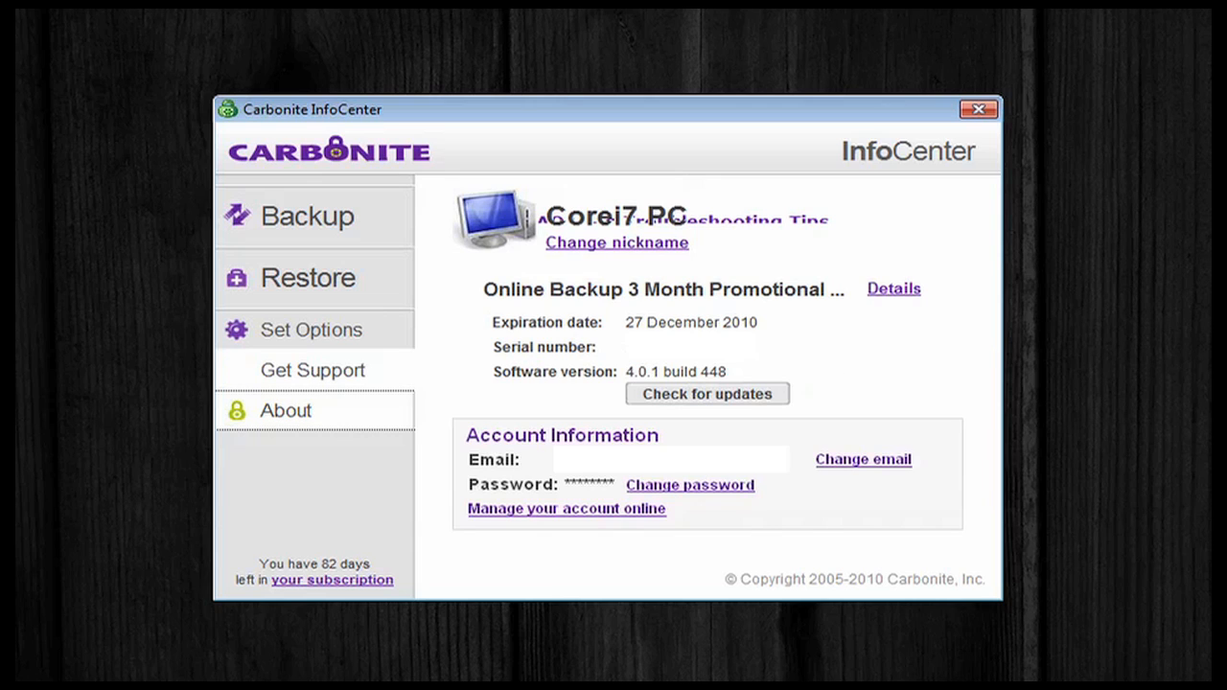
mouse_move(312, 370)
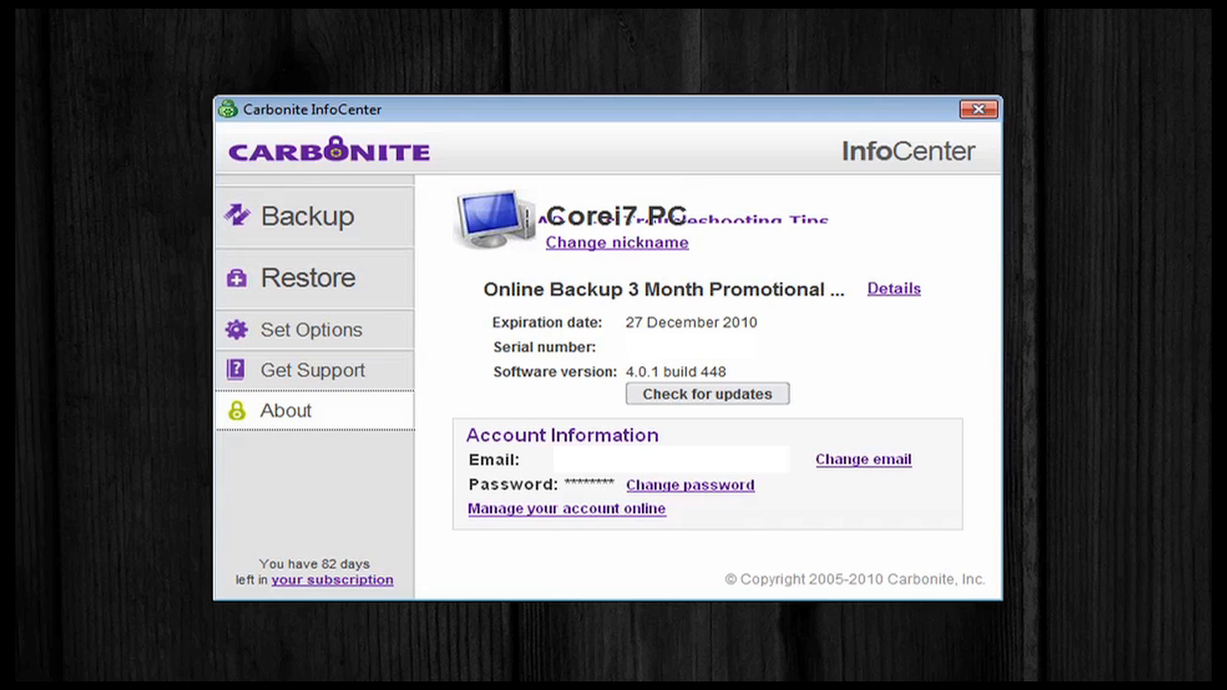